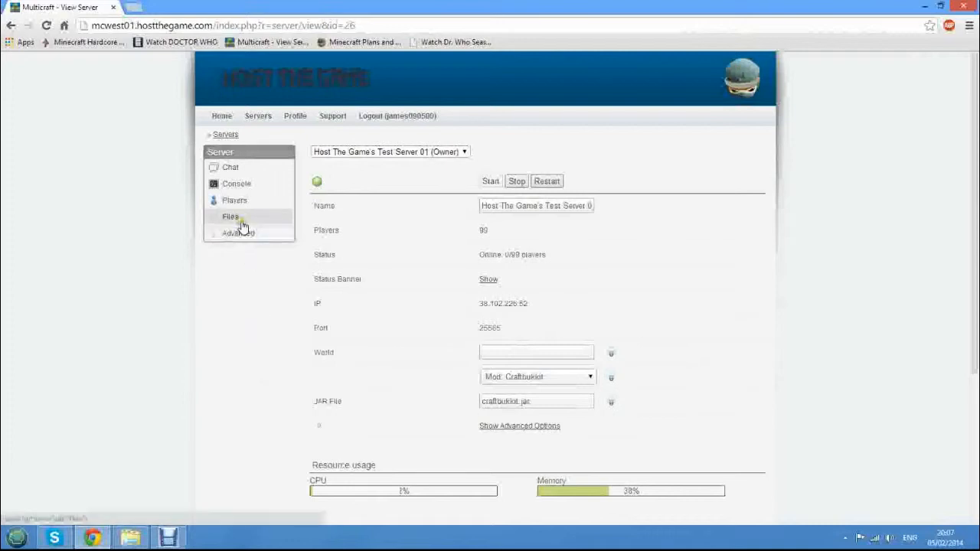
Navigate Files > Config Files and open Server Settings (server.properties) for editing.
click(230, 217)
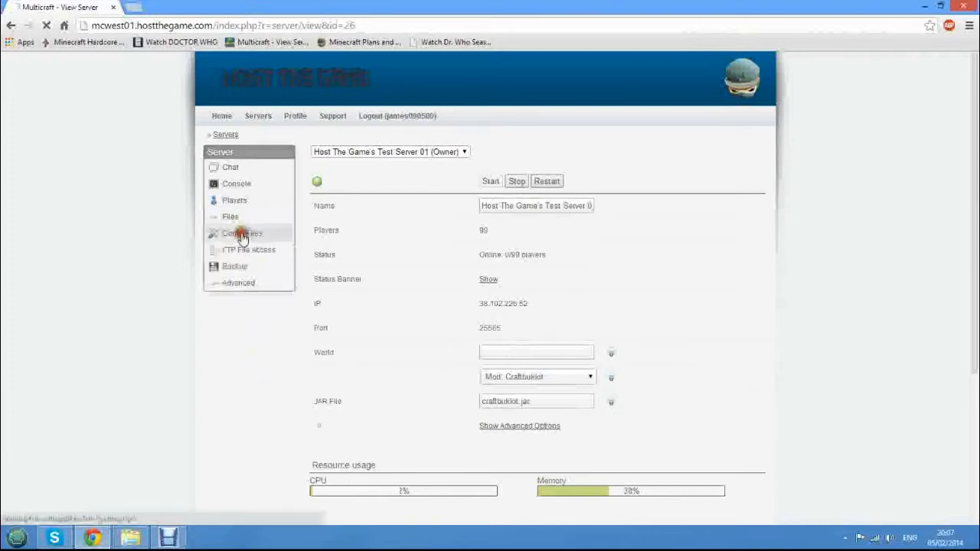
click(242, 233)
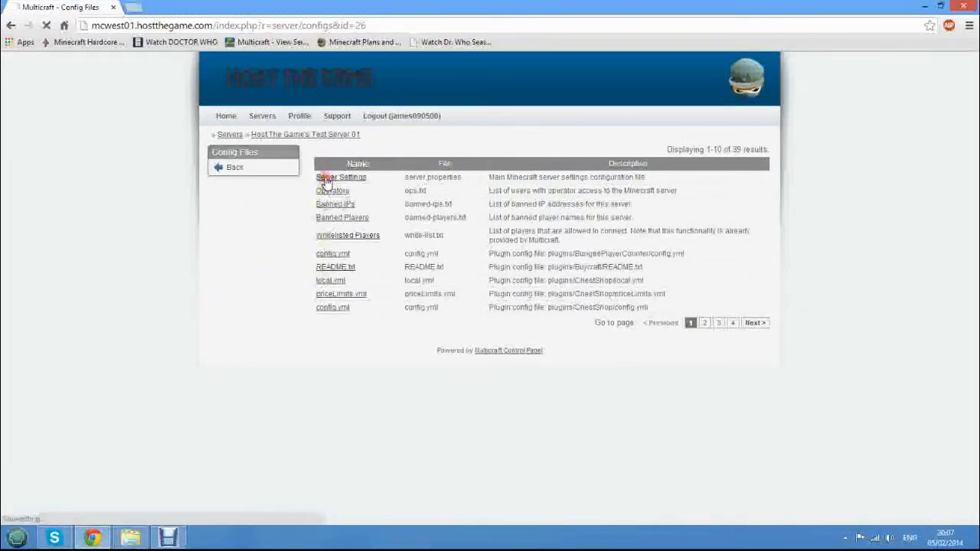
click(340, 178)
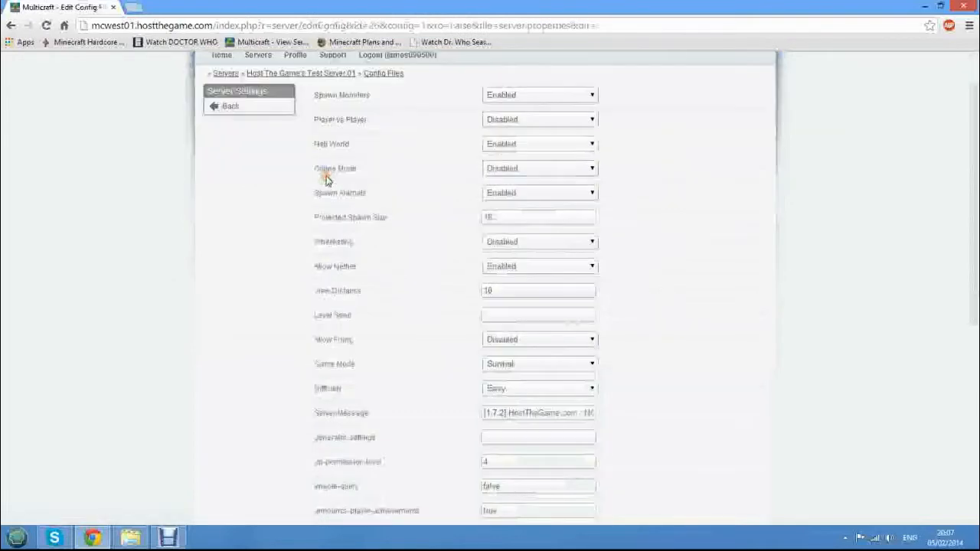
scroll(down, 3)
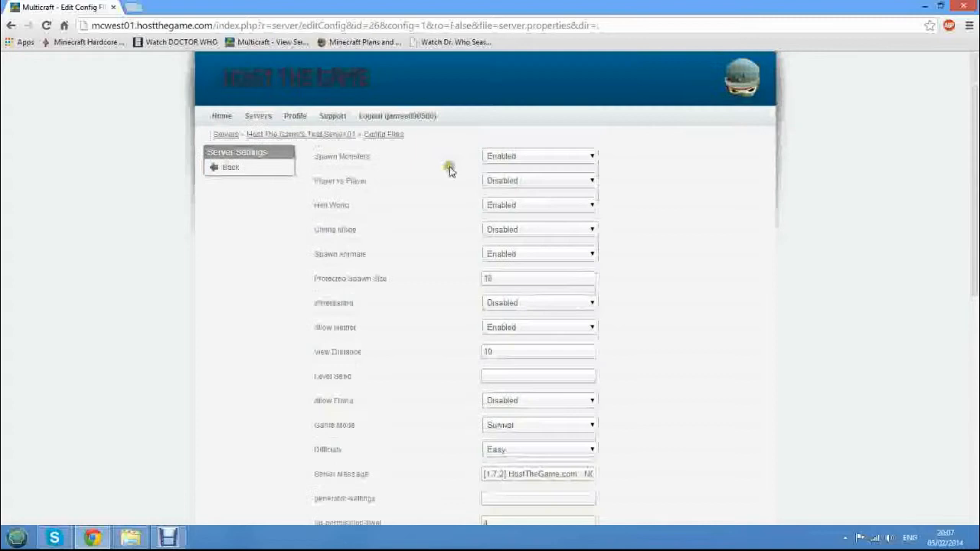
scroll(down, 3)
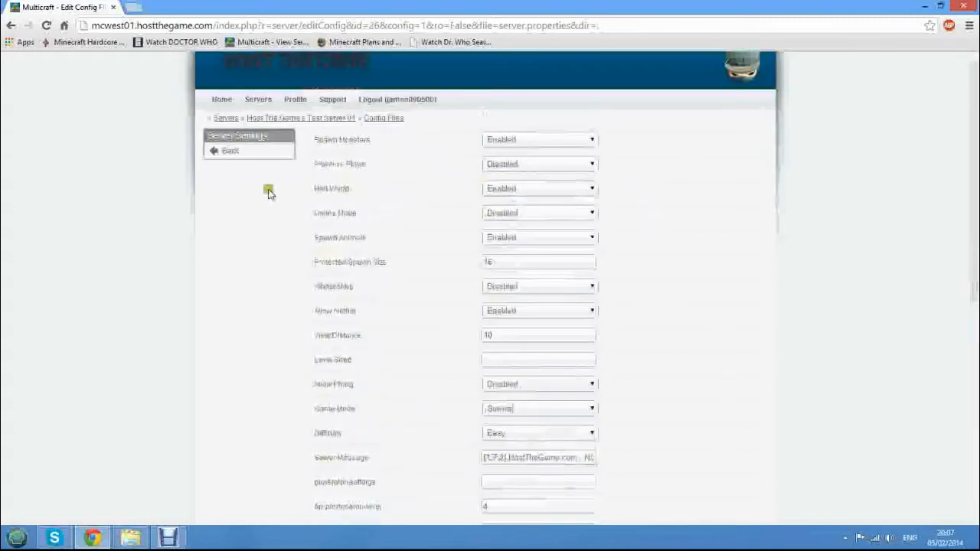